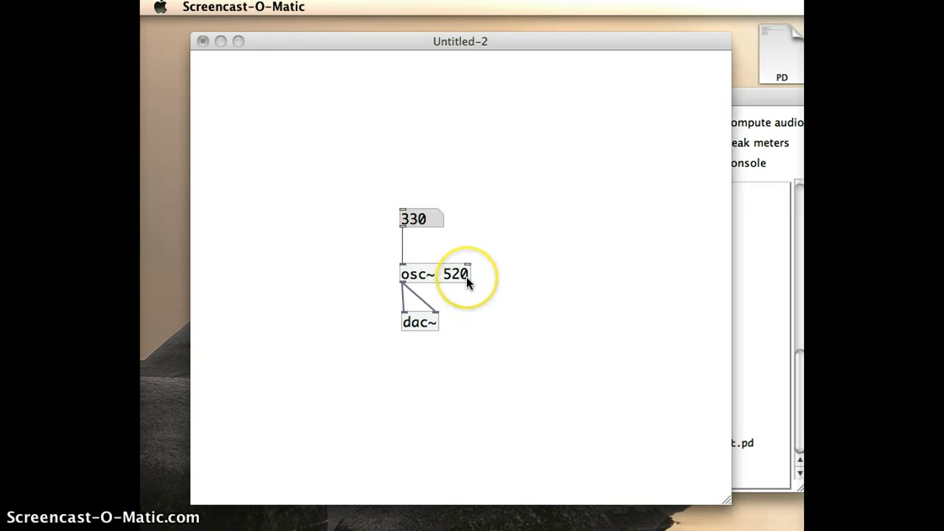
pyautogui.moveTo(434, 332)
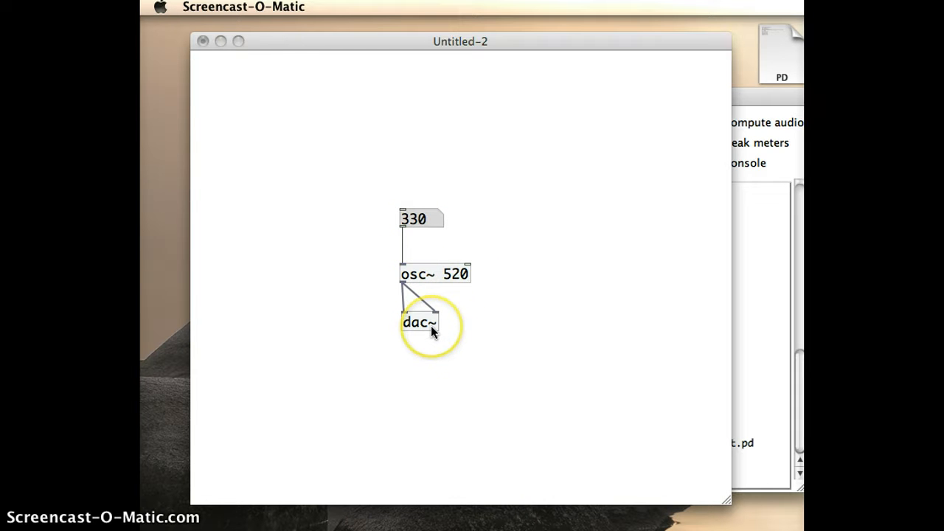
pyautogui.moveTo(435, 328)
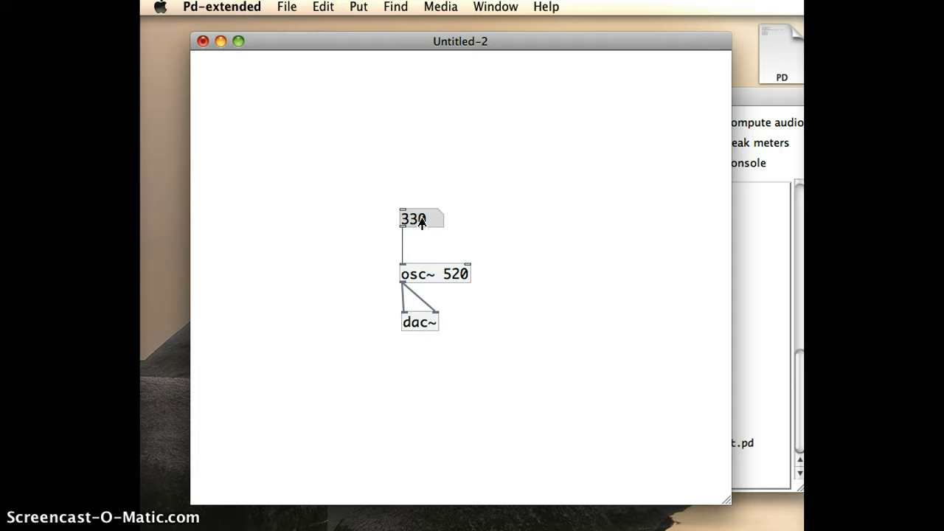
pyautogui.moveTo(410, 227)
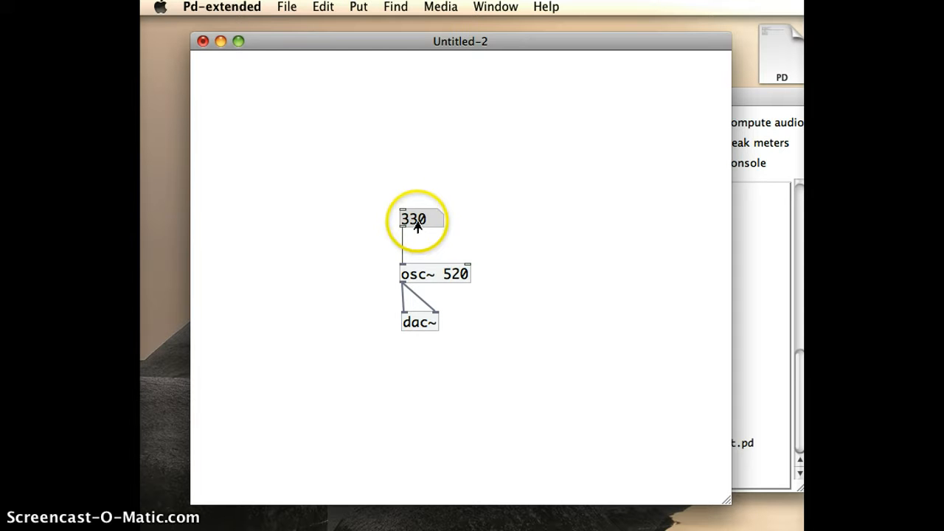
# Drag the oscillator's number box up from 330, settling on 491.
pyautogui.moveTo(417, 221); pyautogui.dragTo(419, 208)
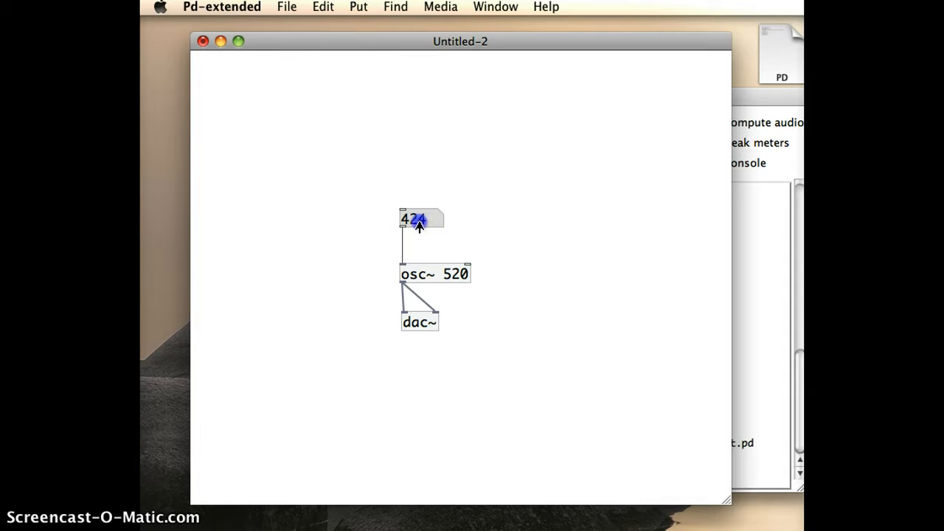
pyautogui.moveTo(418, 225); pyautogui.dragTo(423, 206)
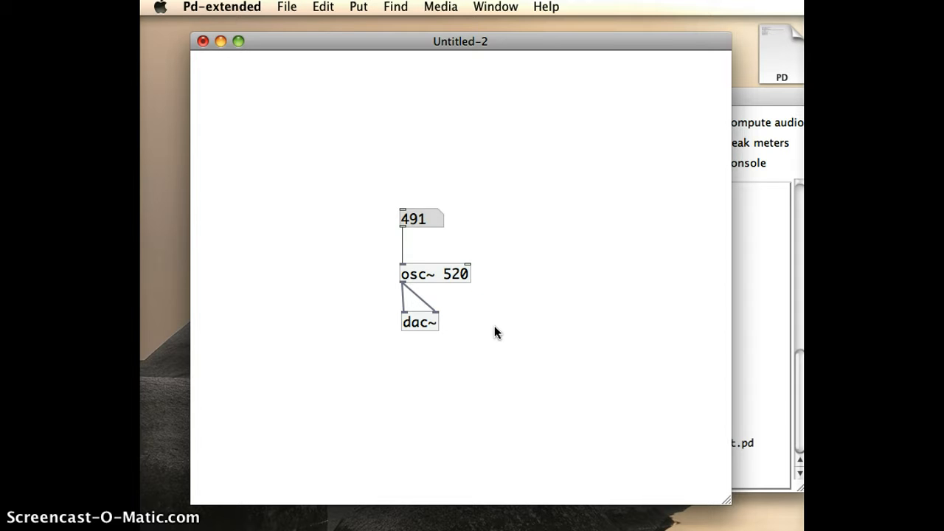
pyautogui.moveTo(506, 332)
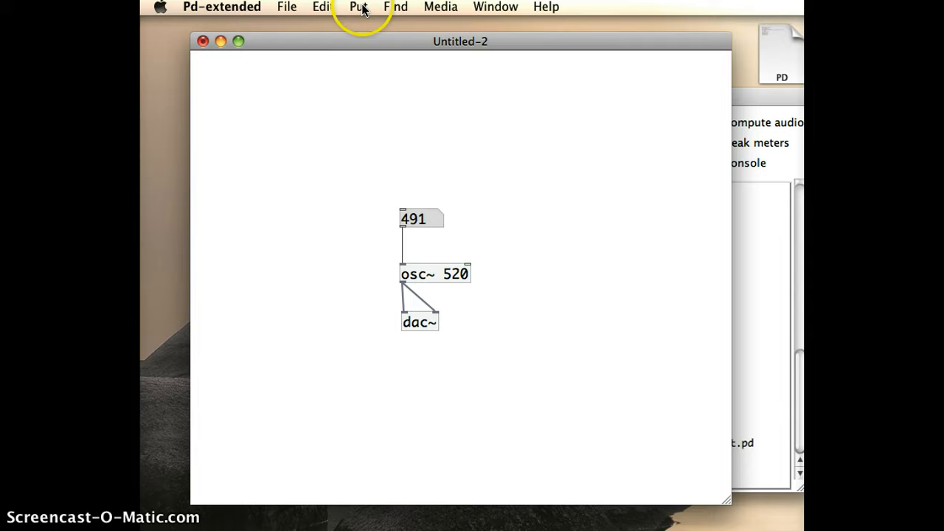
# Open the Put menu listing placeable patch items.
pyautogui.click(358, 7)
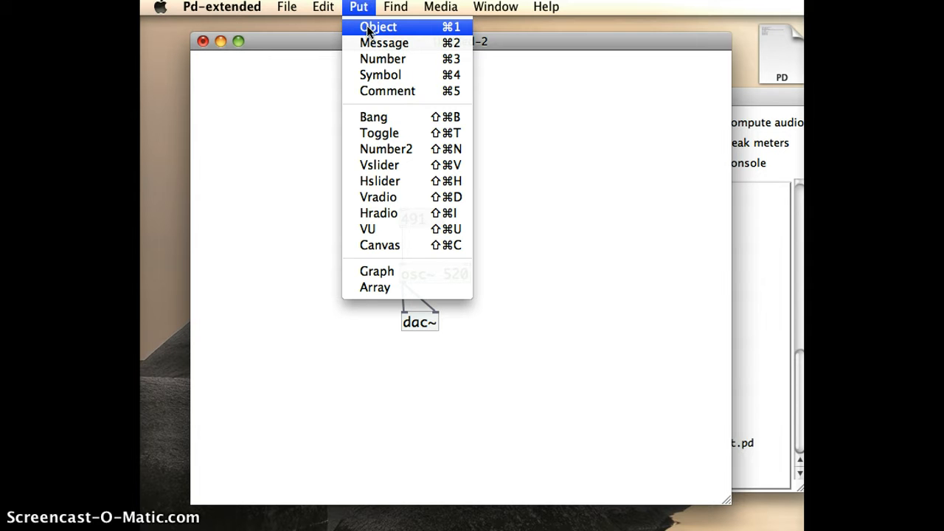
# Place an object box named 'random 1000' above the 491 number box.
pyautogui.click(377, 27)
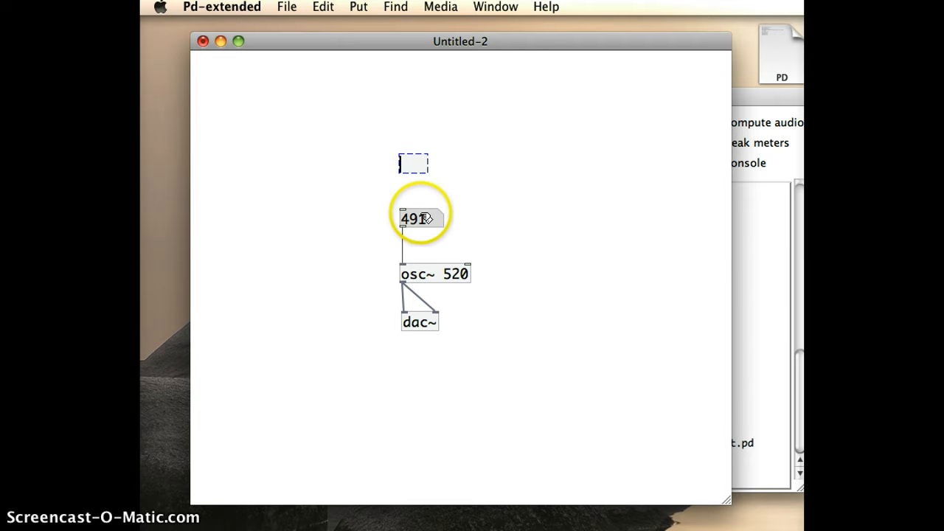
pyautogui.write('rand')
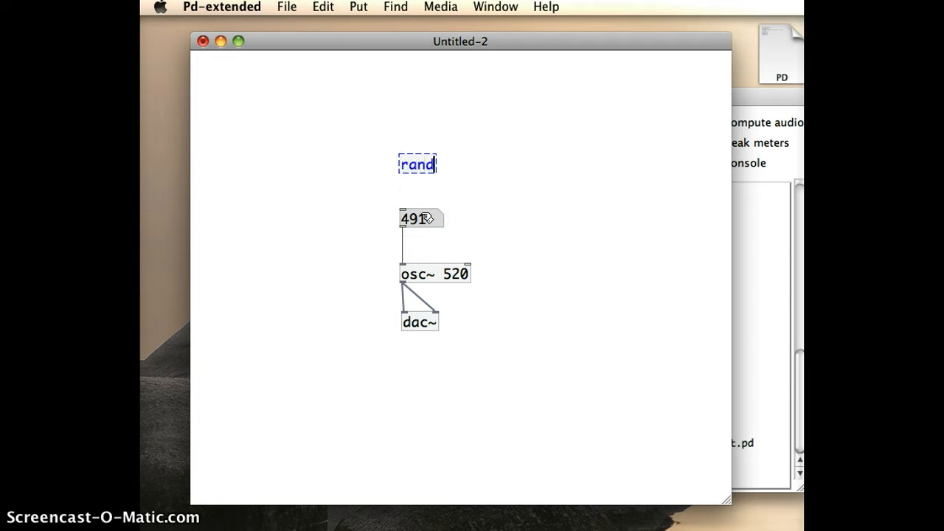
pyautogui.write('om')
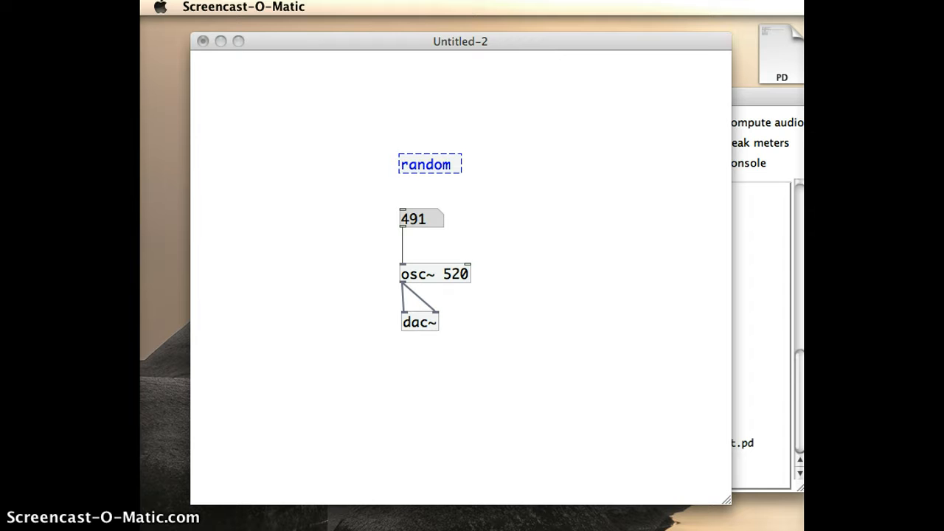
pyautogui.moveTo(457, 170)
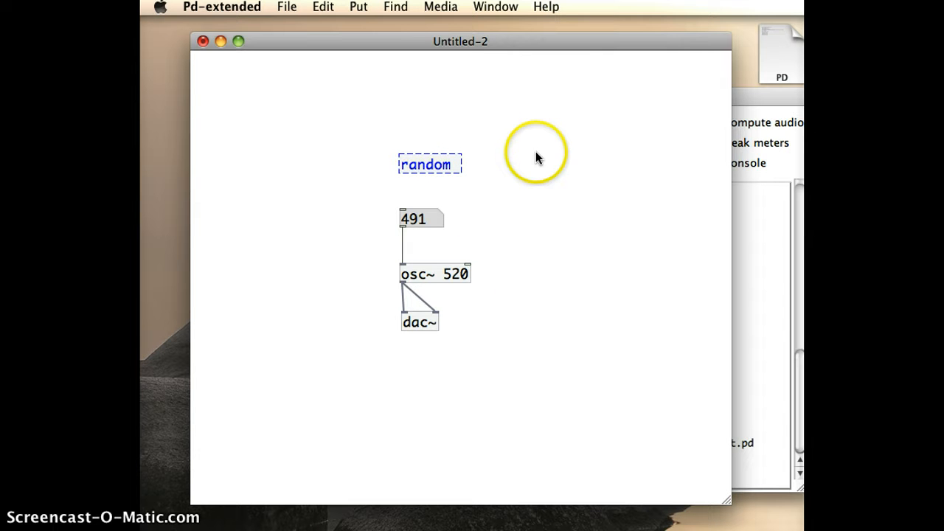
pyautogui.write('1000')
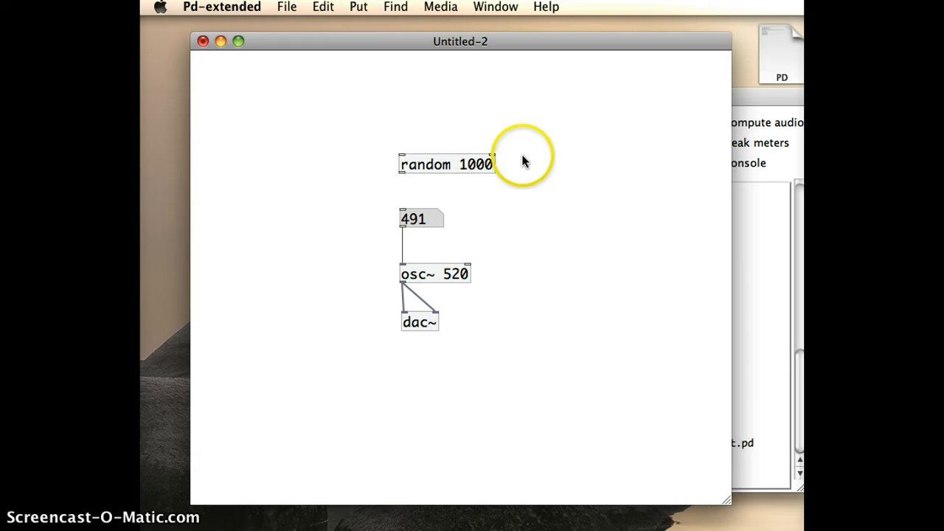
pyautogui.moveTo(480, 183)
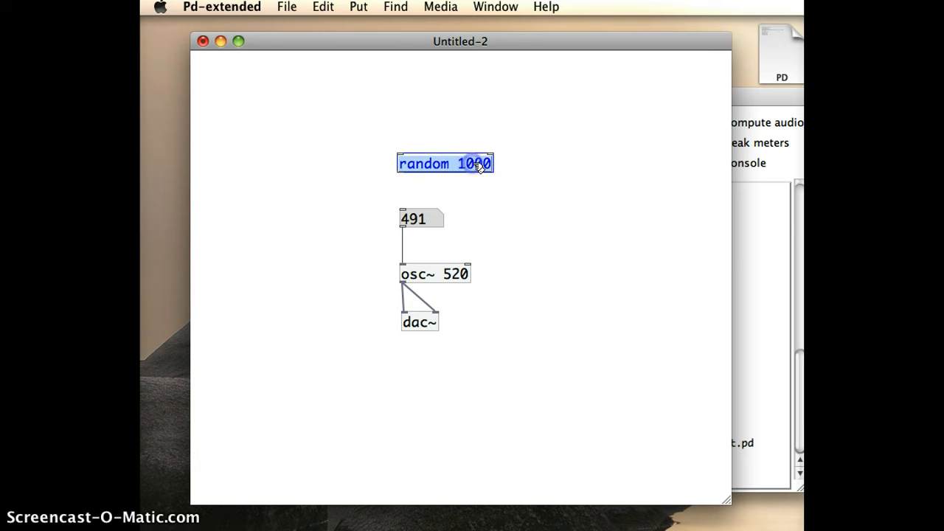
pyautogui.click(520, 184)
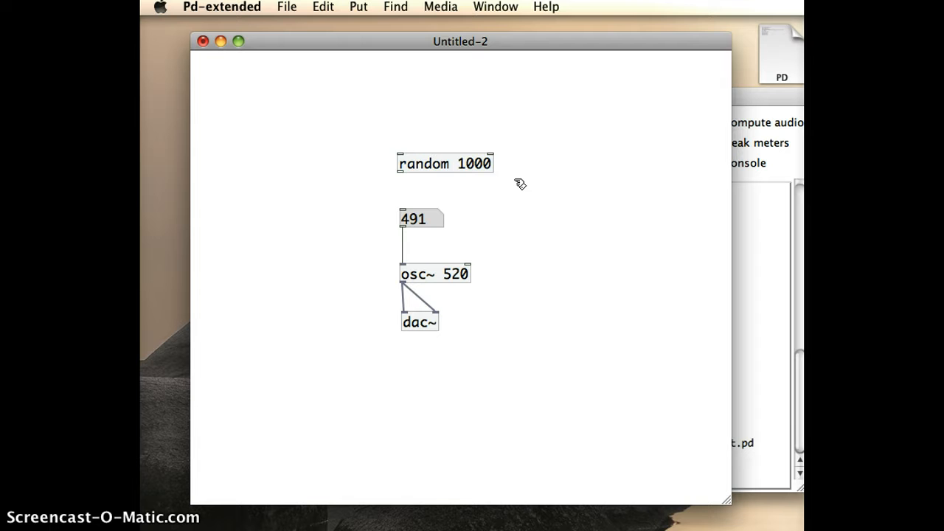
pyautogui.moveTo(426, 72)
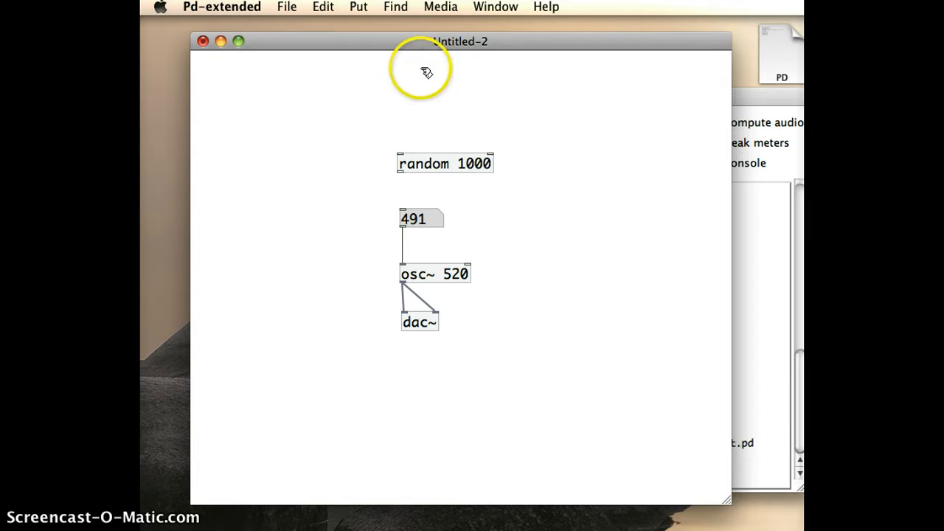
pyautogui.moveTo(469, 389)
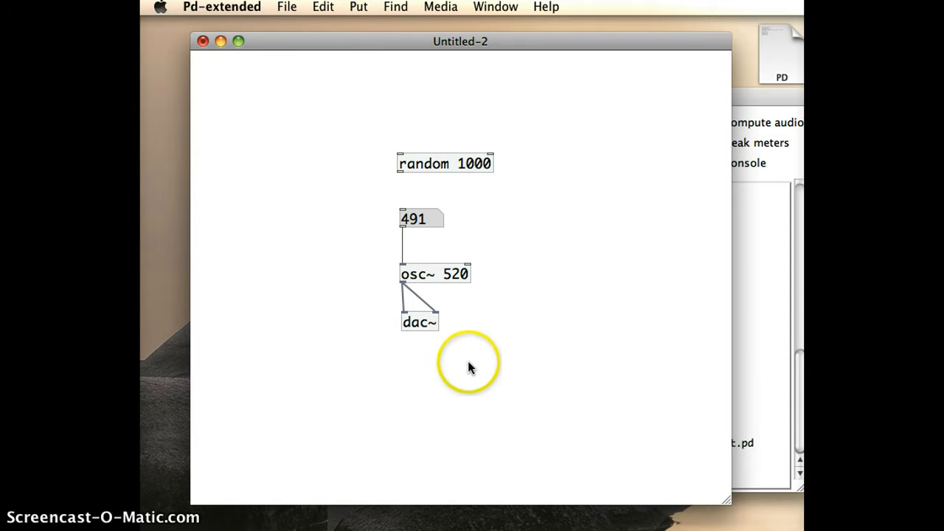
pyautogui.moveTo(401, 171)
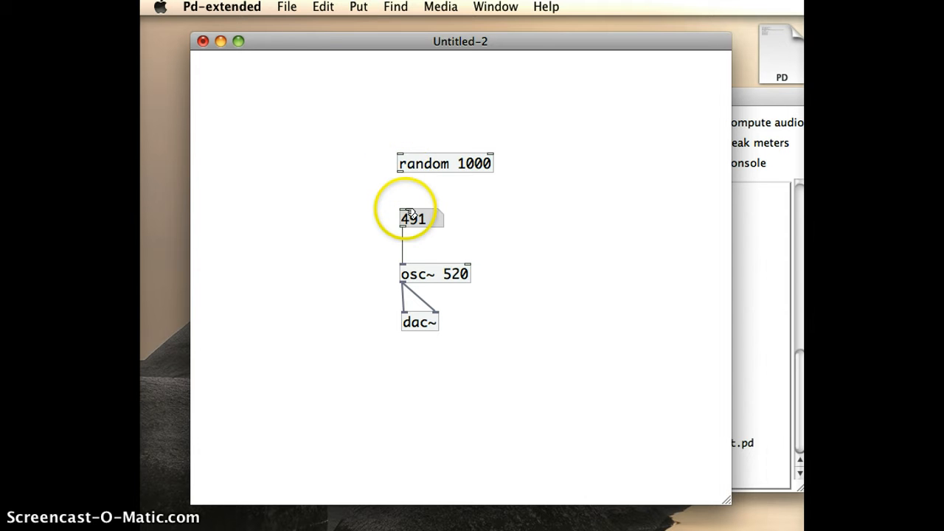
pyautogui.moveTo(398, 168)
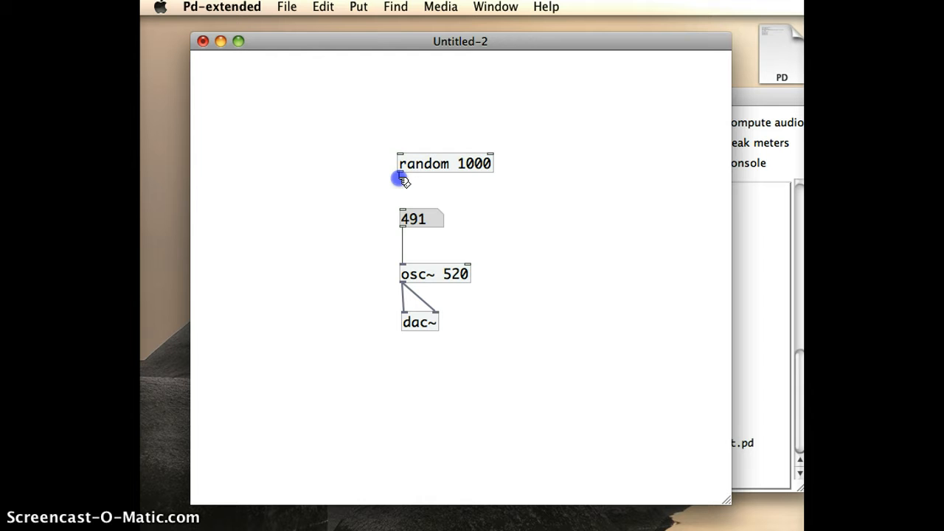
# Connect random 1000's outlet to the 491 number box inlet.
pyautogui.moveTo(401, 178); pyautogui.dragTo(401, 209)
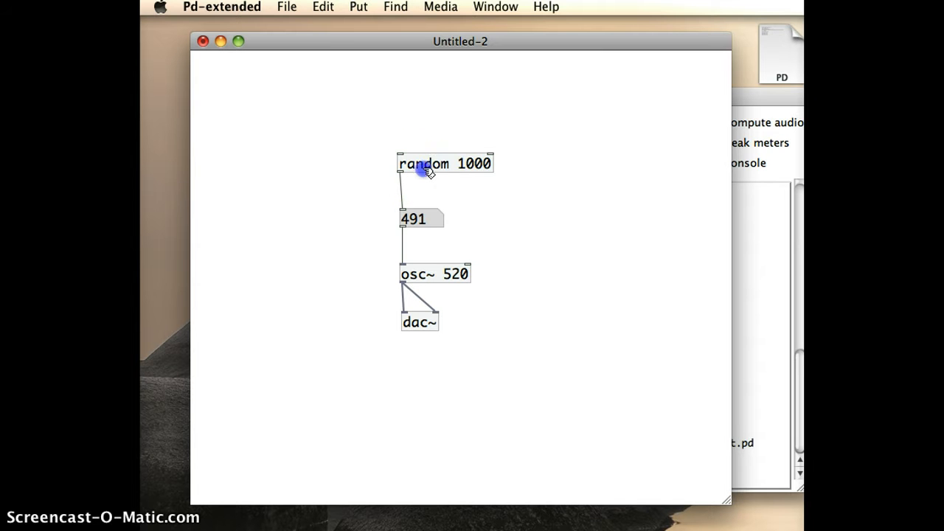
pyautogui.click(446, 163)
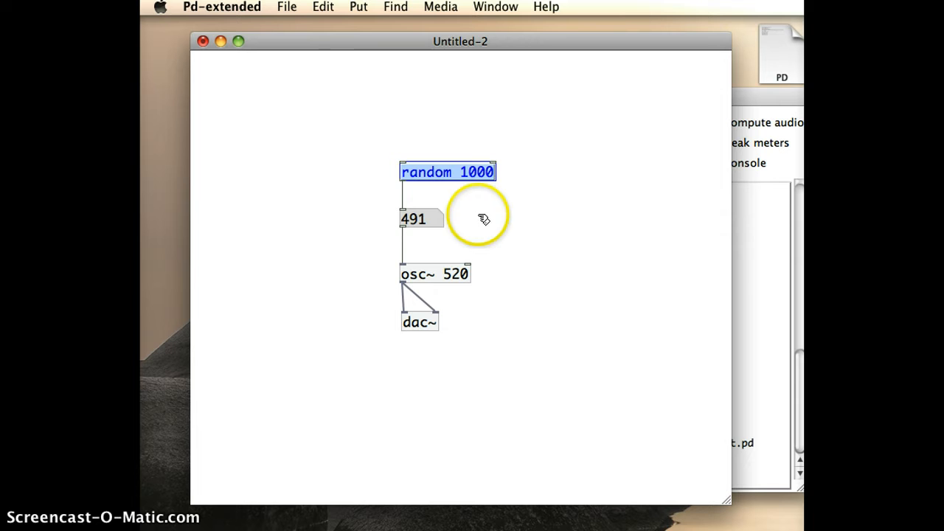
pyautogui.moveTo(487, 214)
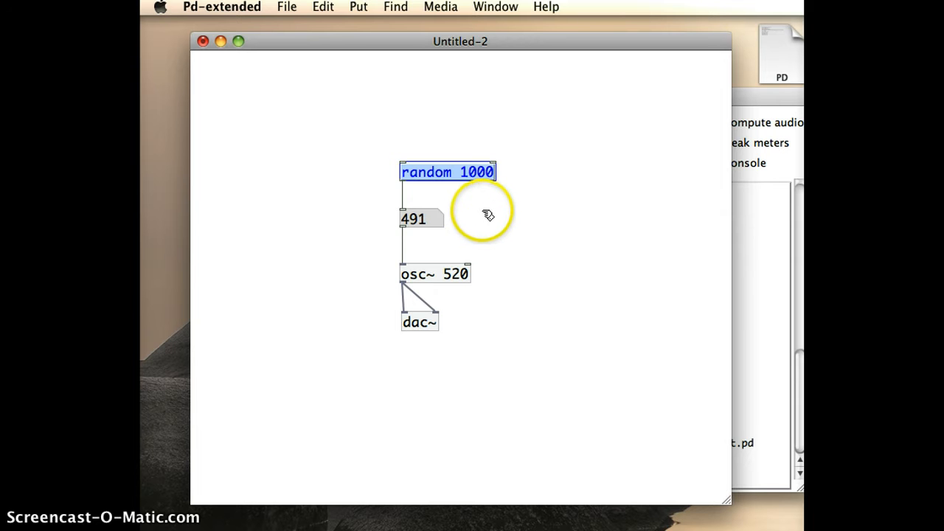
pyautogui.moveTo(487, 214)
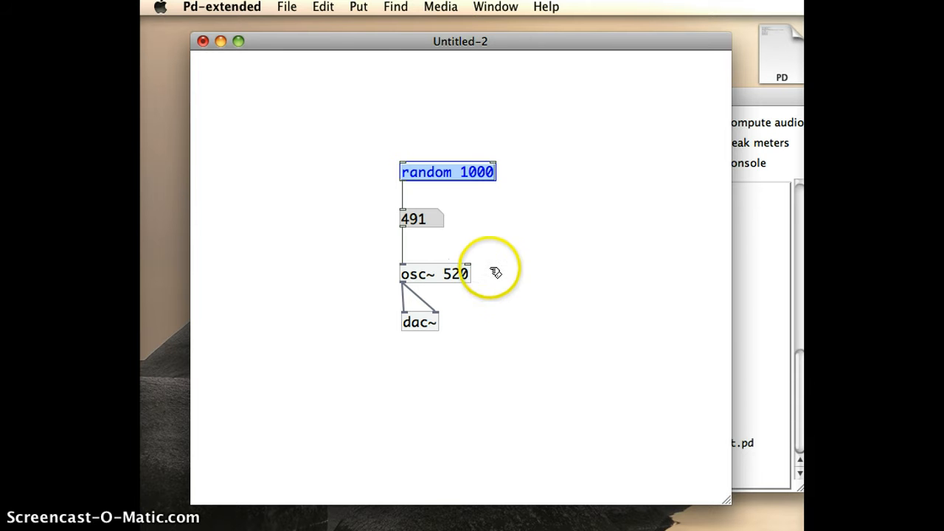
pyautogui.moveTo(376, 26)
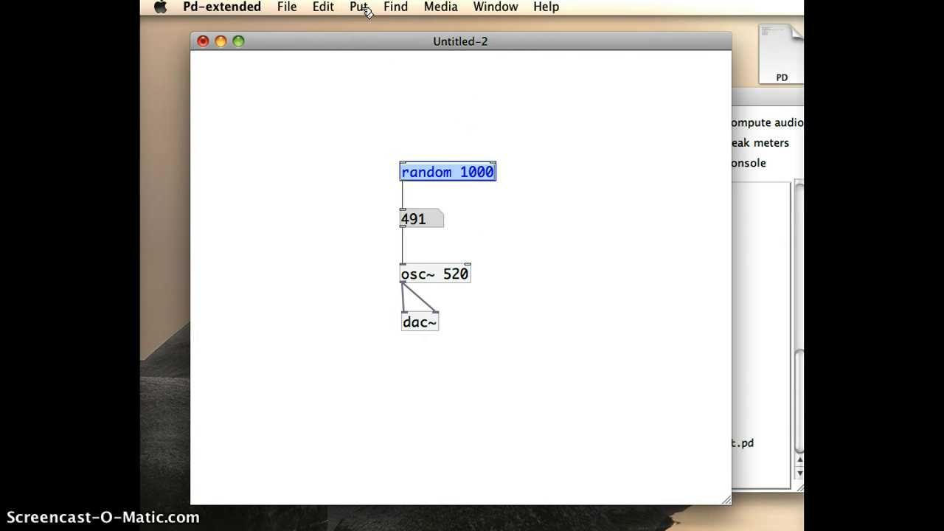
# Place a new empty object box above random 1000 via Put > Object.
pyautogui.click(359, 7)
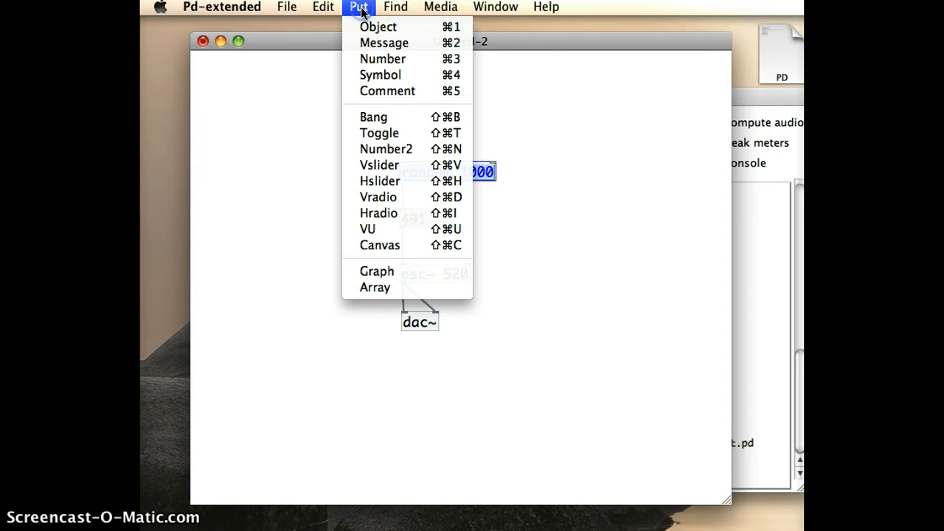
pyautogui.moveTo(407, 116)
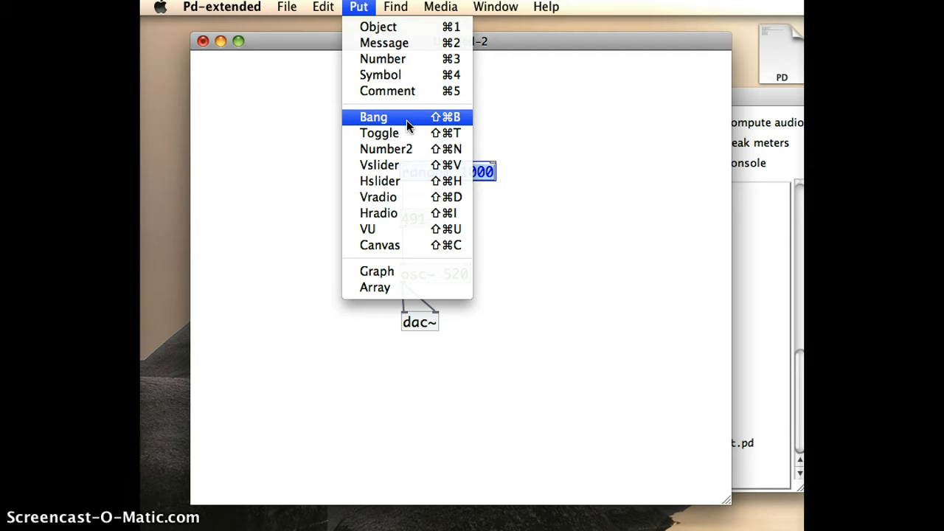
pyautogui.moveTo(379, 27)
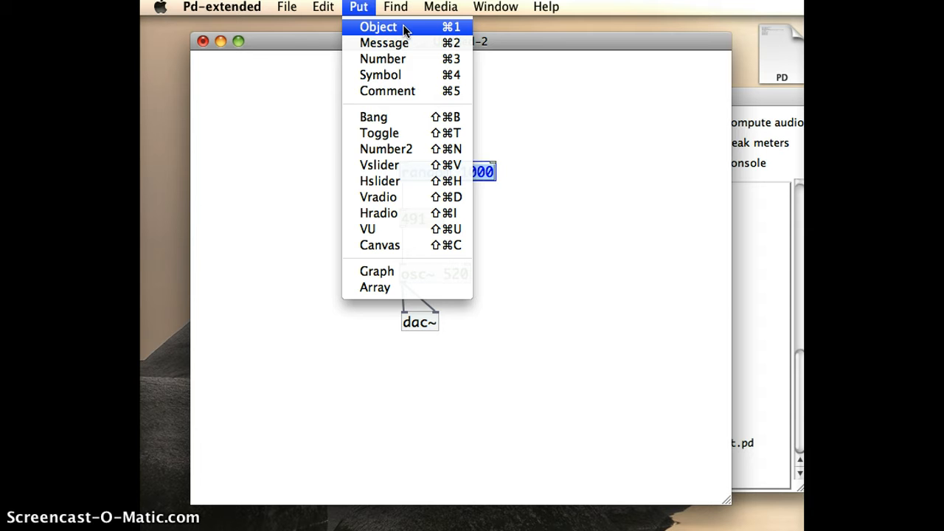
pyautogui.click(378, 27)
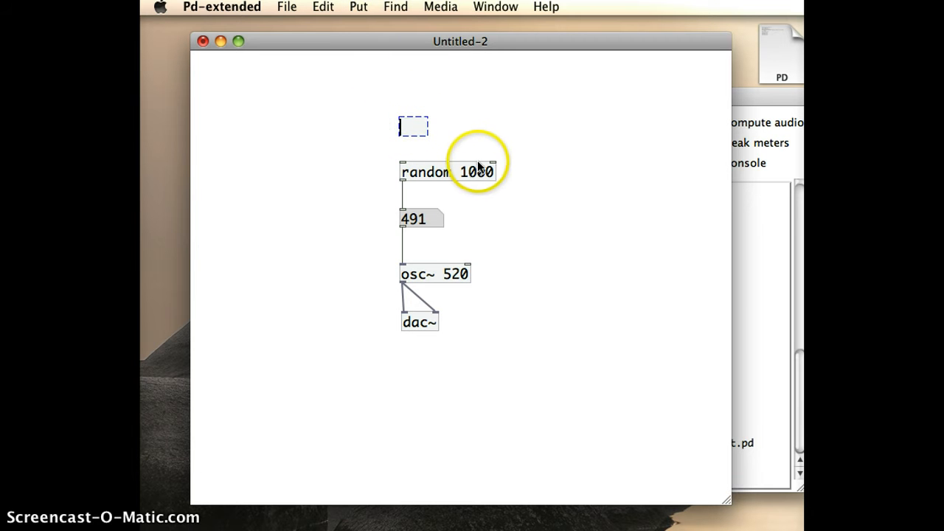
# Name the empty box 'bng' to create a bang button.
pyautogui.write('bng')
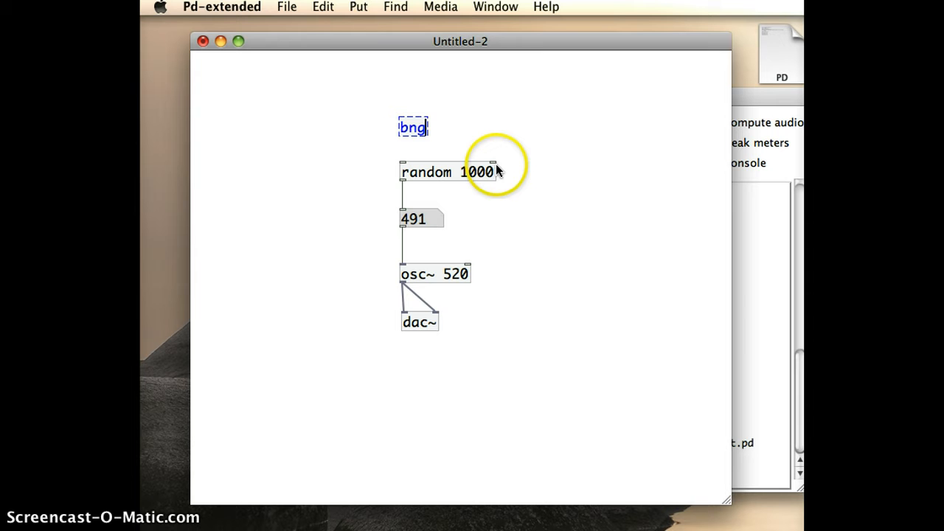
pyautogui.moveTo(609, 127)
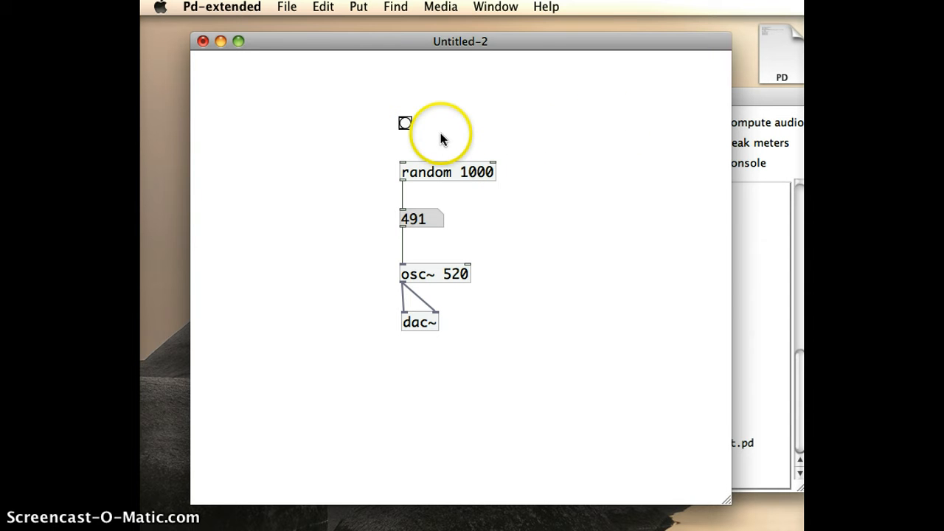
pyautogui.click(404, 123)
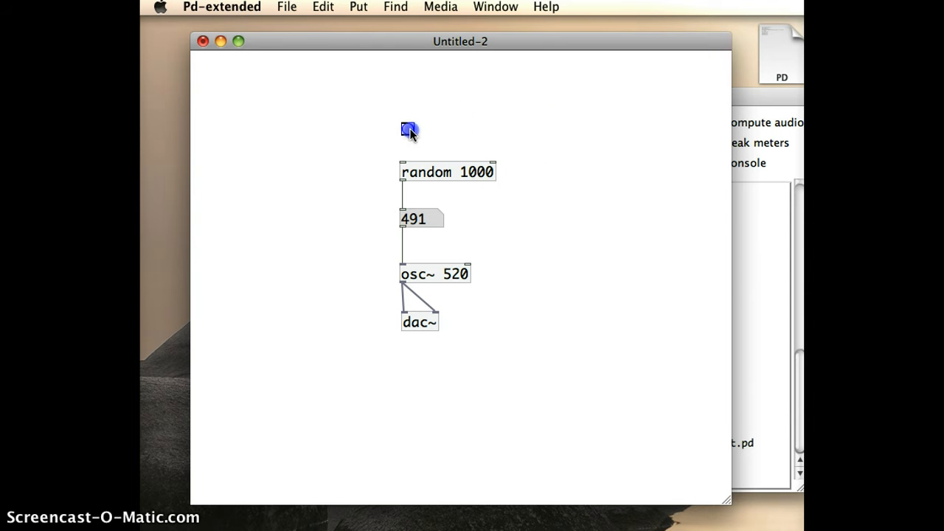
pyautogui.moveTo(409, 137)
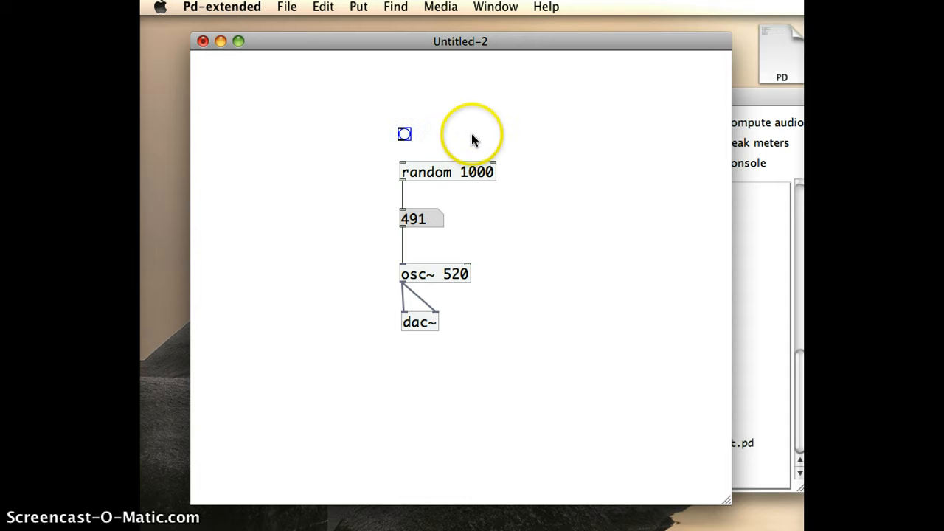
pyautogui.moveTo(486, 138)
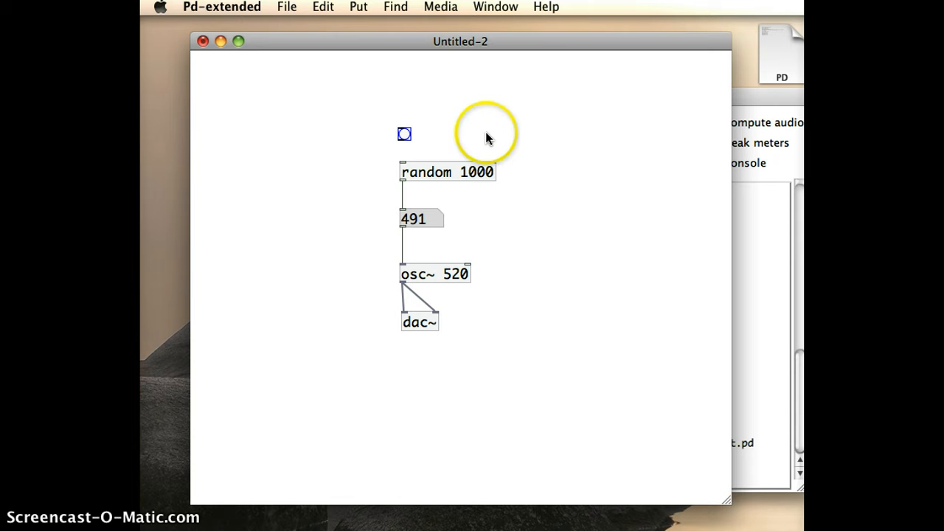
pyautogui.moveTo(443, 145)
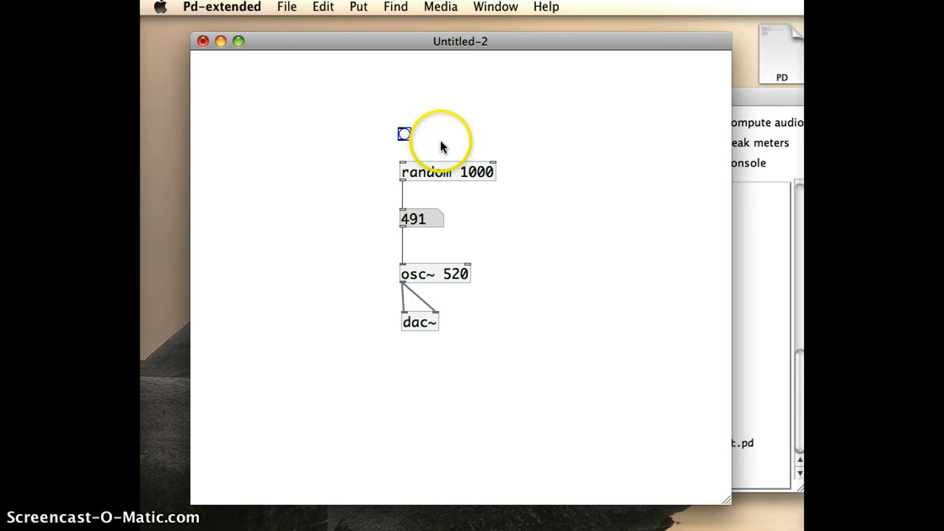
pyautogui.moveTo(405, 136)
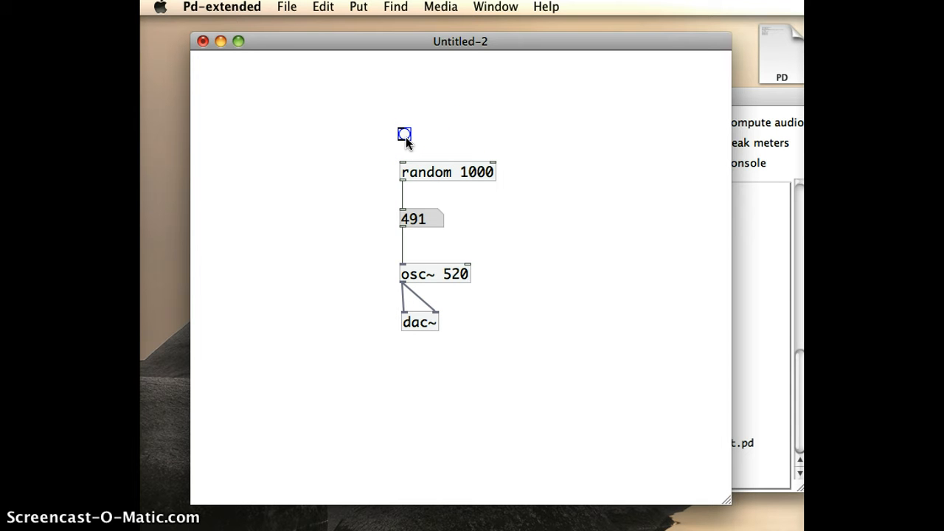
pyautogui.moveTo(424, 175)
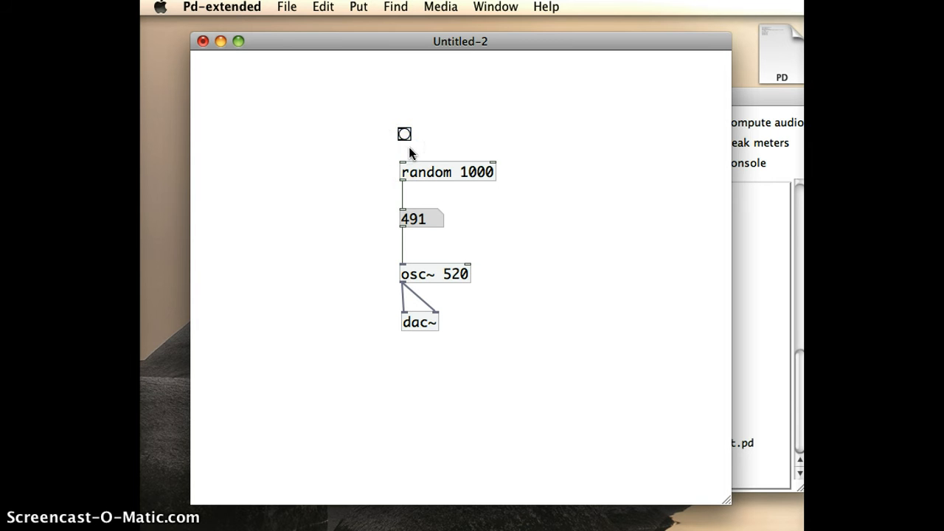
# Connect the bang's outlet to random 1000's left inlet.
pyautogui.click(404, 134)
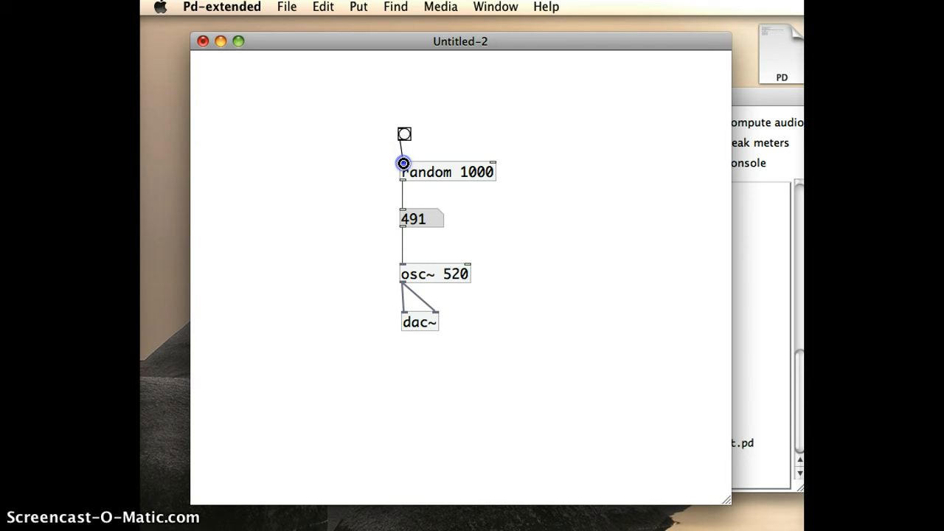
pyautogui.moveTo(542, 140)
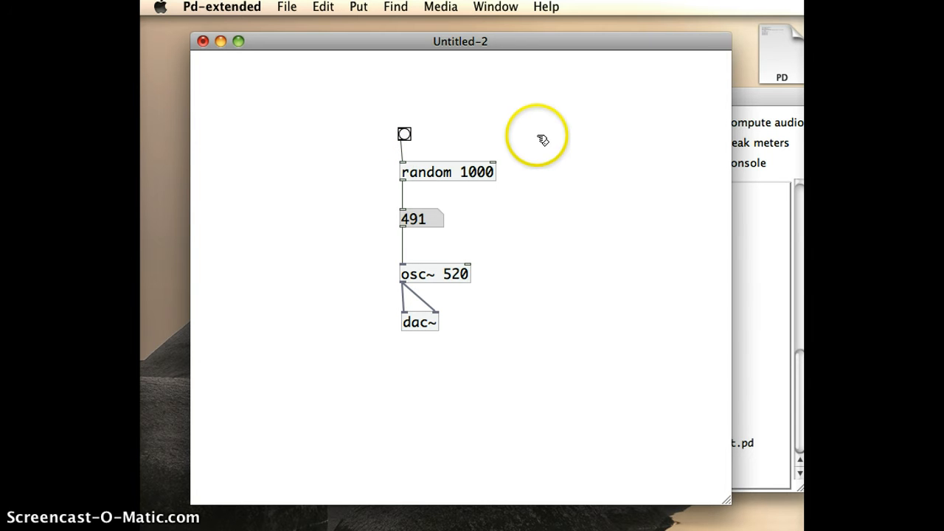
pyautogui.moveTo(537, 142)
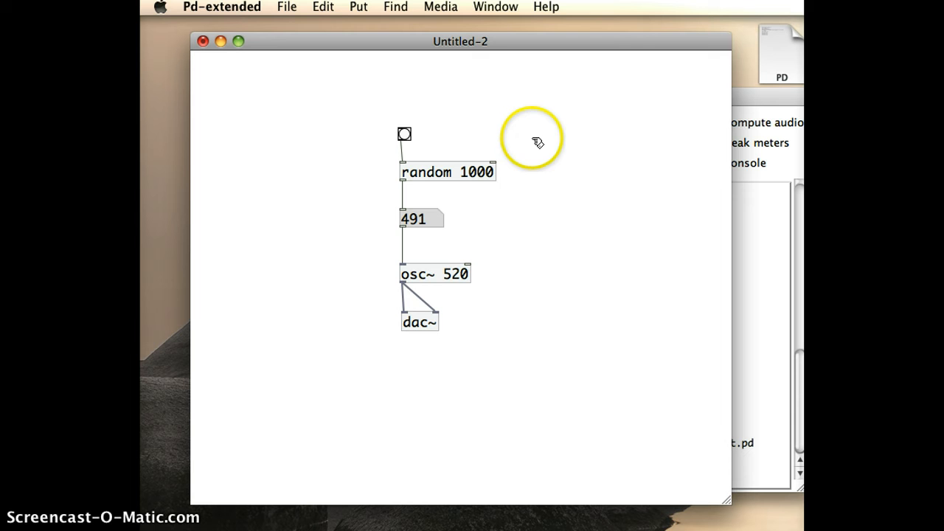
pyautogui.moveTo(482, 132)
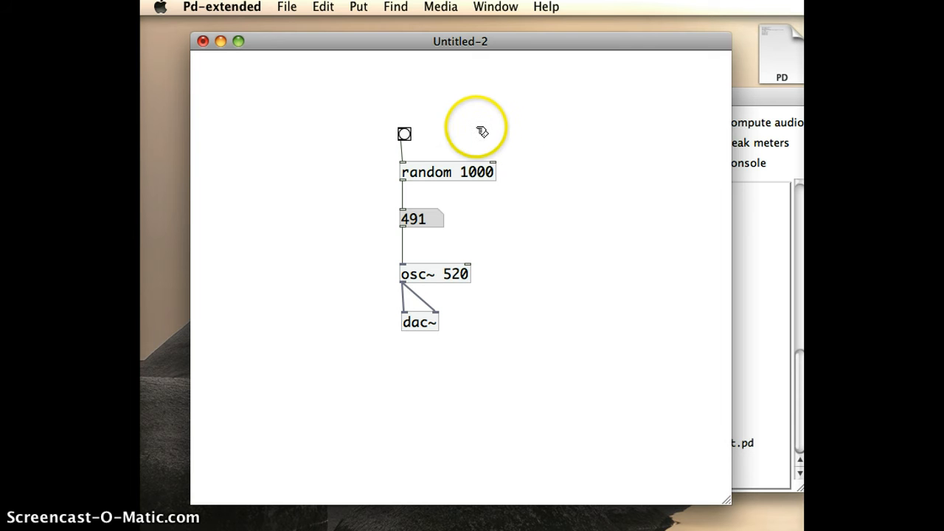
pyautogui.moveTo(404, 135)
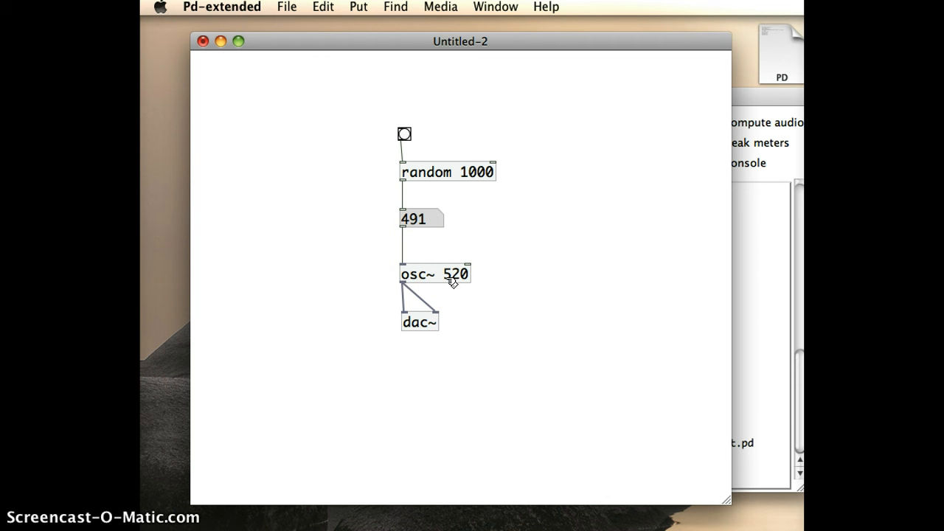
pyautogui.moveTo(434, 357)
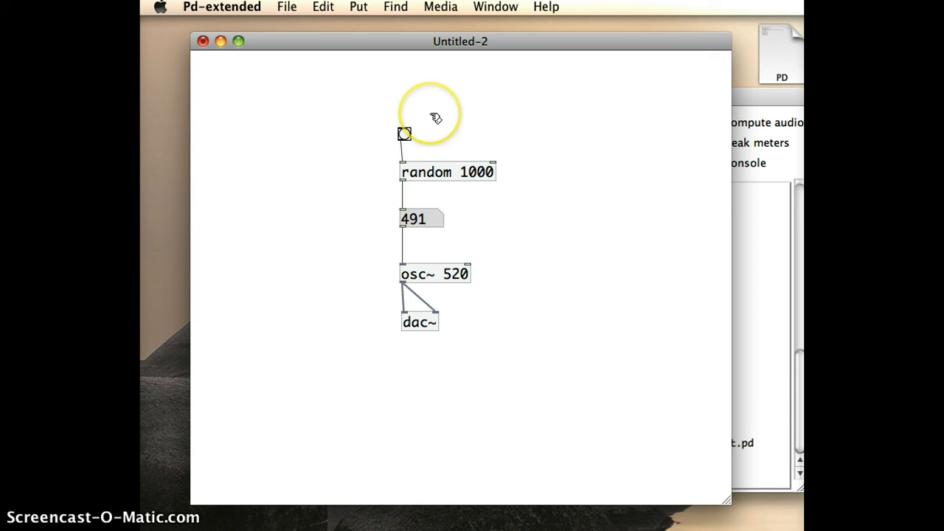
pyautogui.moveTo(435, 118)
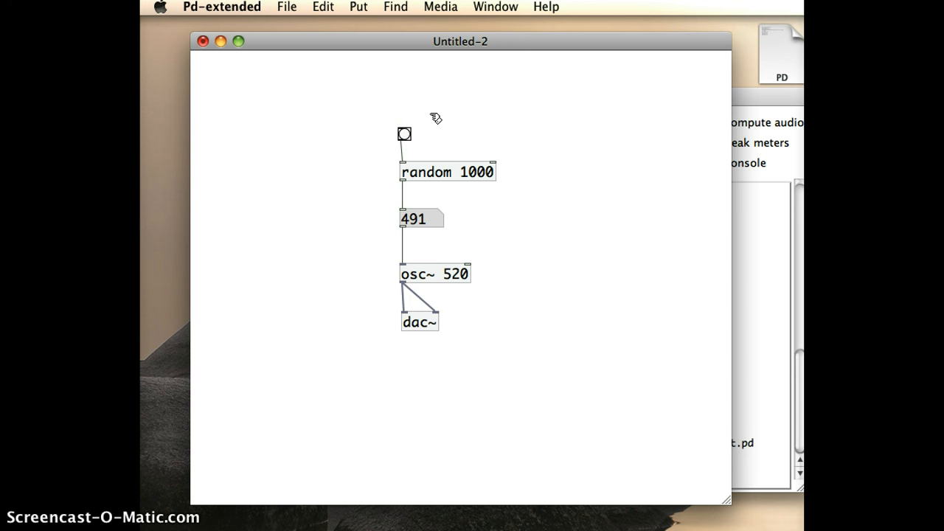
pyautogui.moveTo(432, 118)
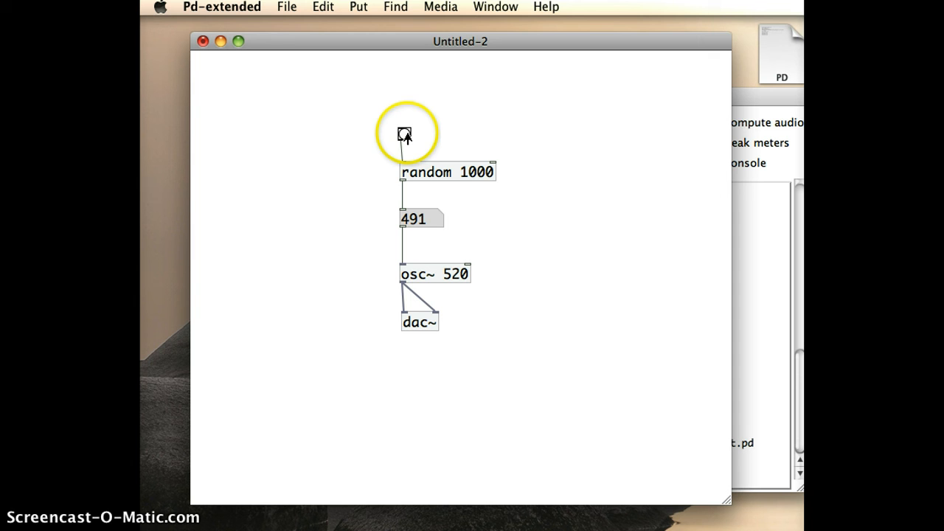
# Click the bang nine times, generating random values until the number box shows 400.
pyautogui.click(404, 135)
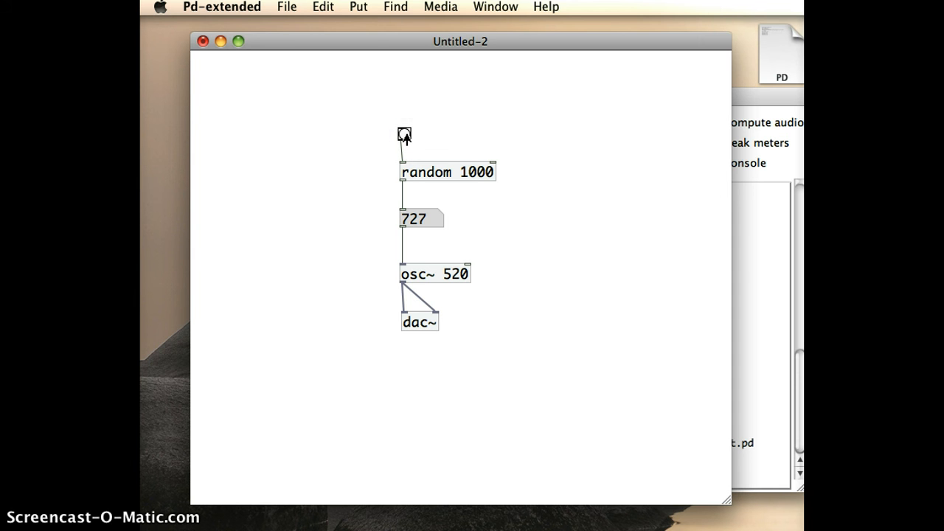
pyautogui.click(404, 134)
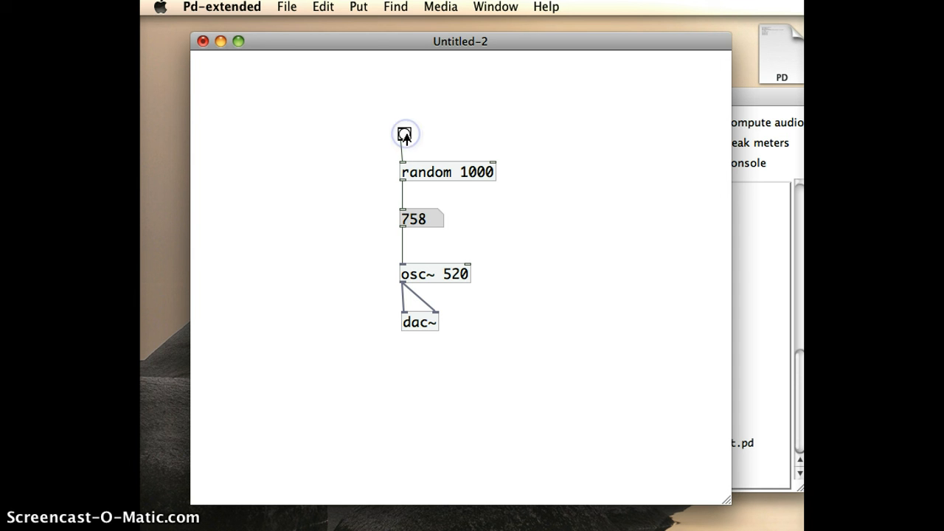
pyautogui.click(404, 133)
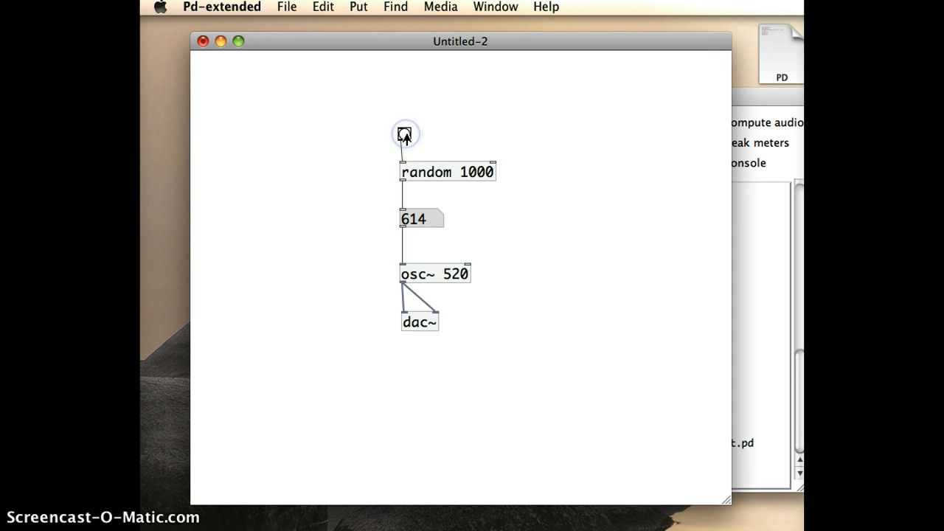
pyautogui.click(404, 134)
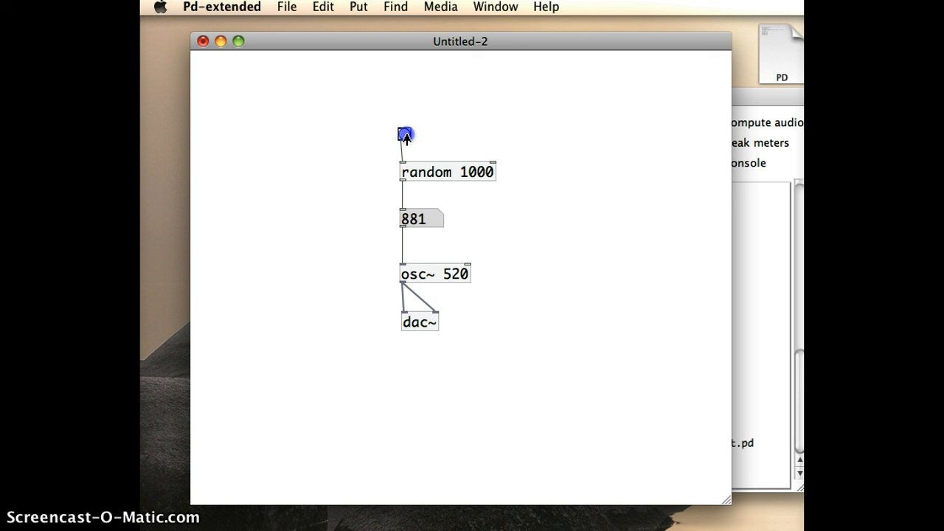
pyautogui.click(404, 134)
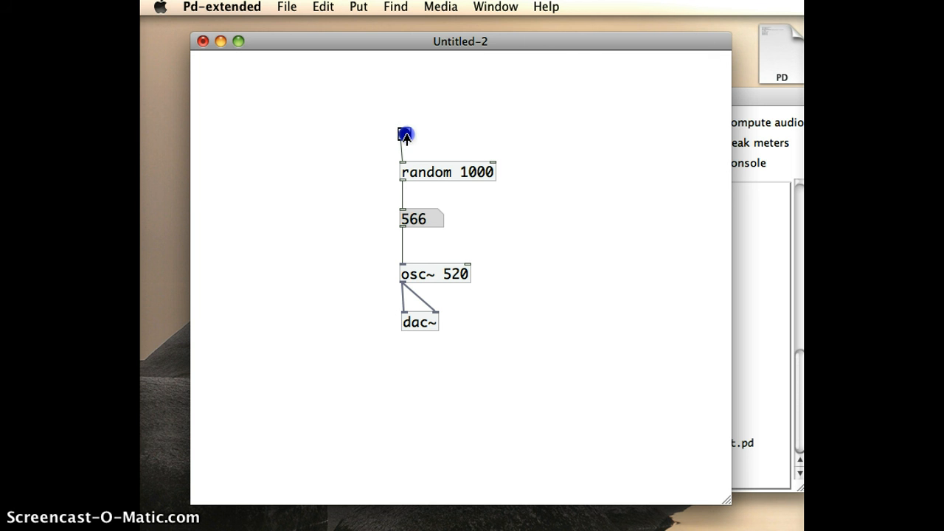
pyautogui.click(404, 133)
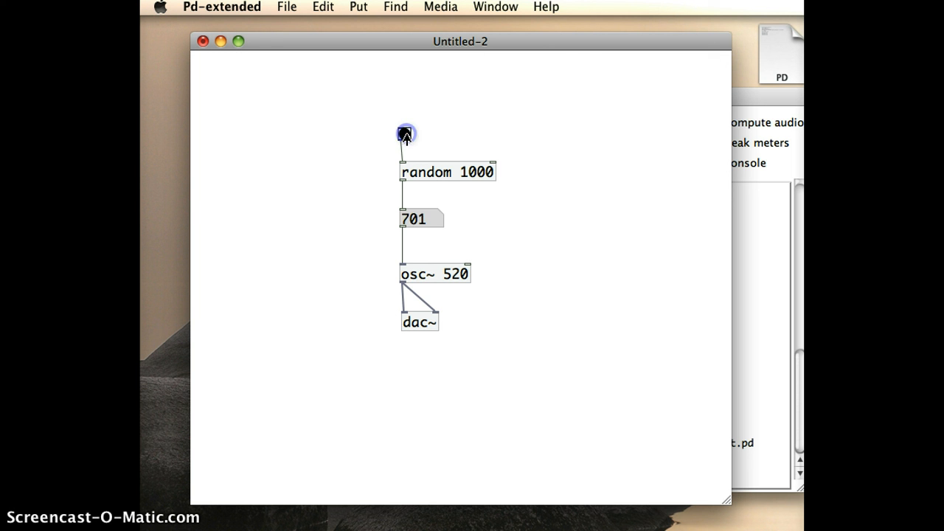
pyautogui.click(406, 133)
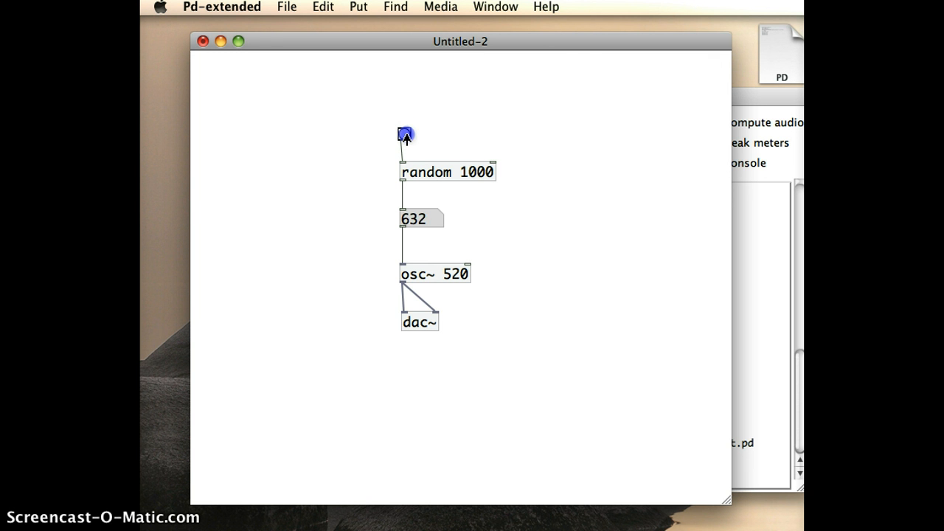
pyautogui.click(404, 134)
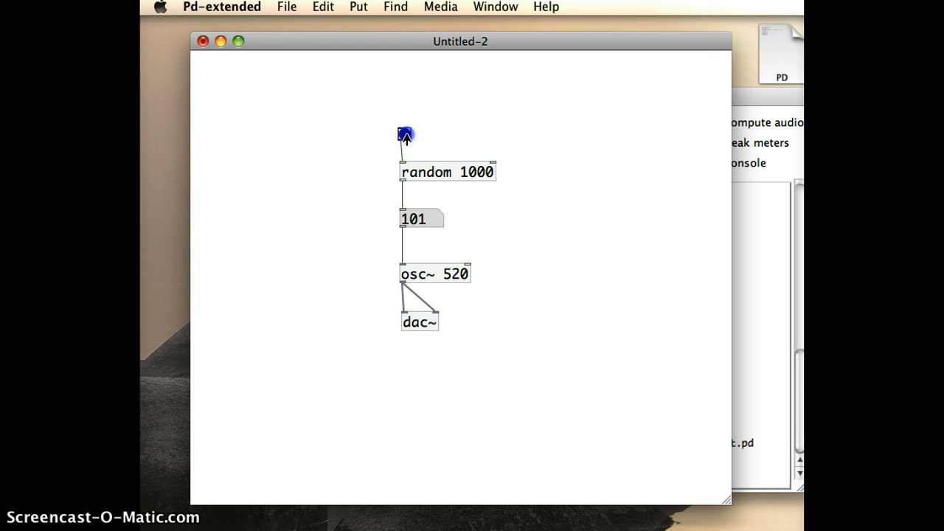
pyautogui.click(403, 133)
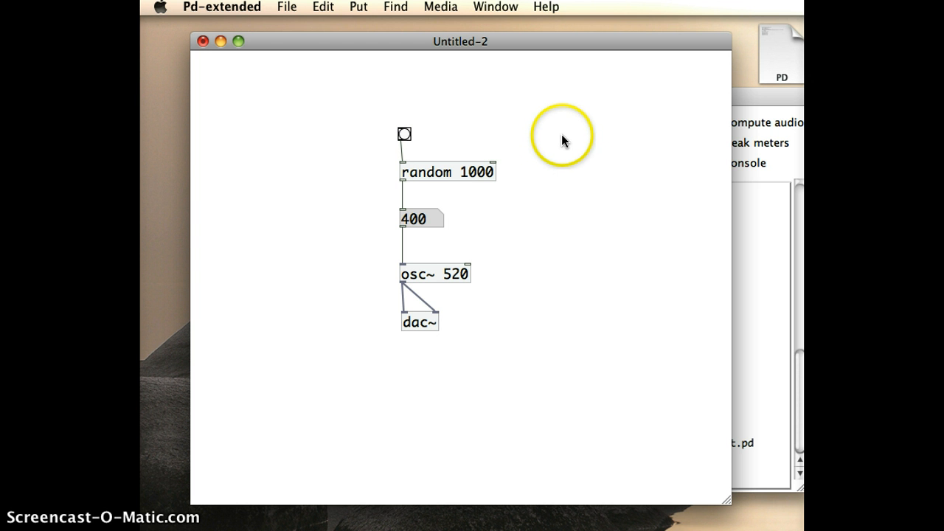